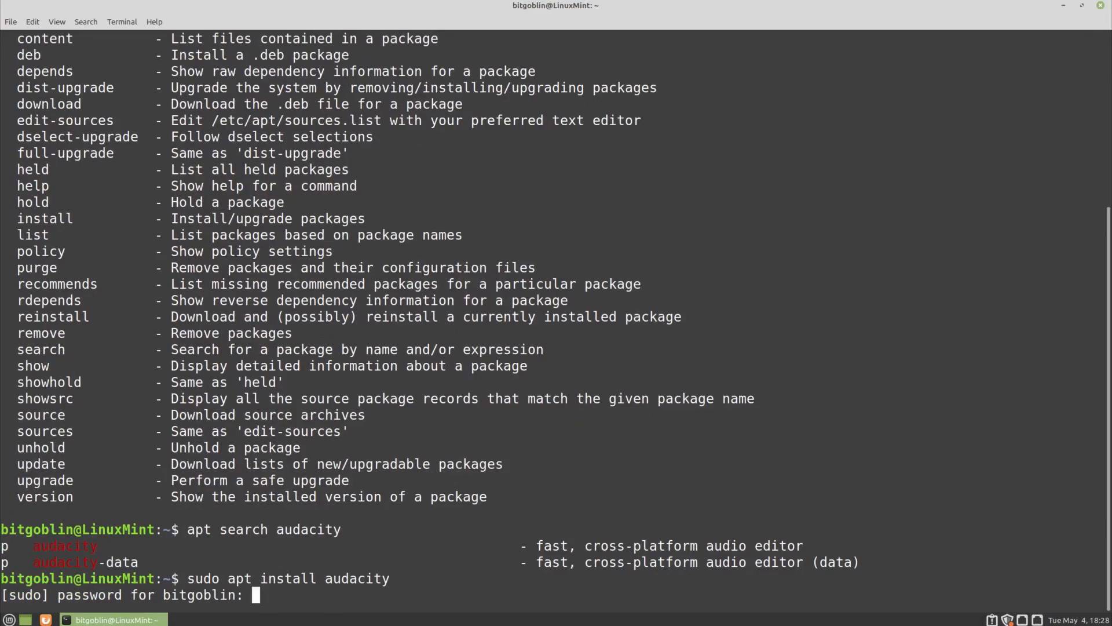
- Submit the sudo password so apt begins reading package lists for the Audacity install
key("Return")
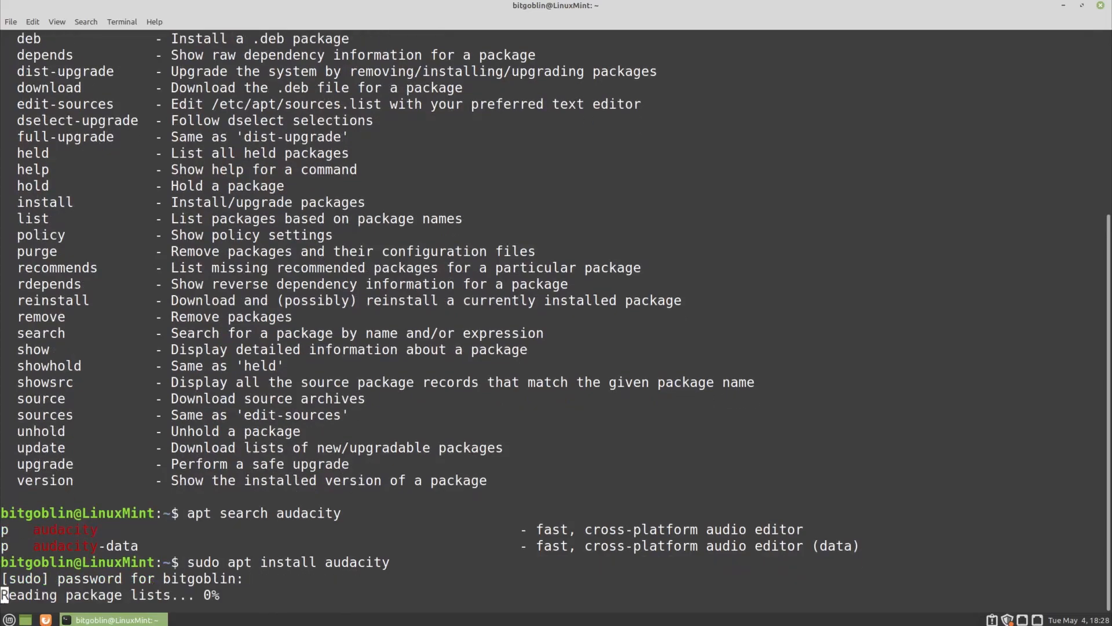